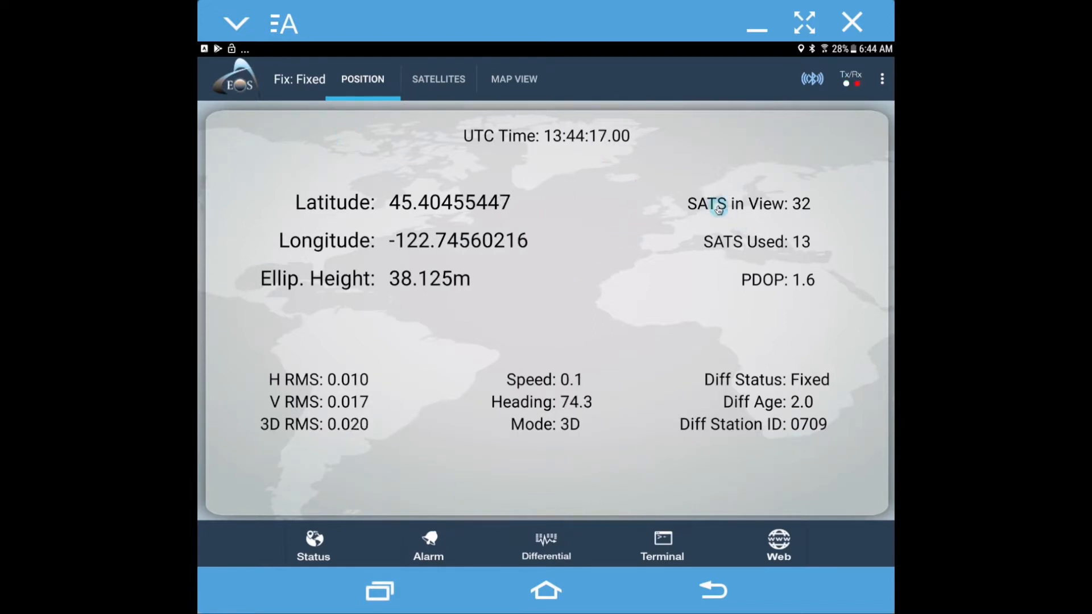
Step: Check the receiver app's correction stream, then return home and launch Collector
click(546, 546)
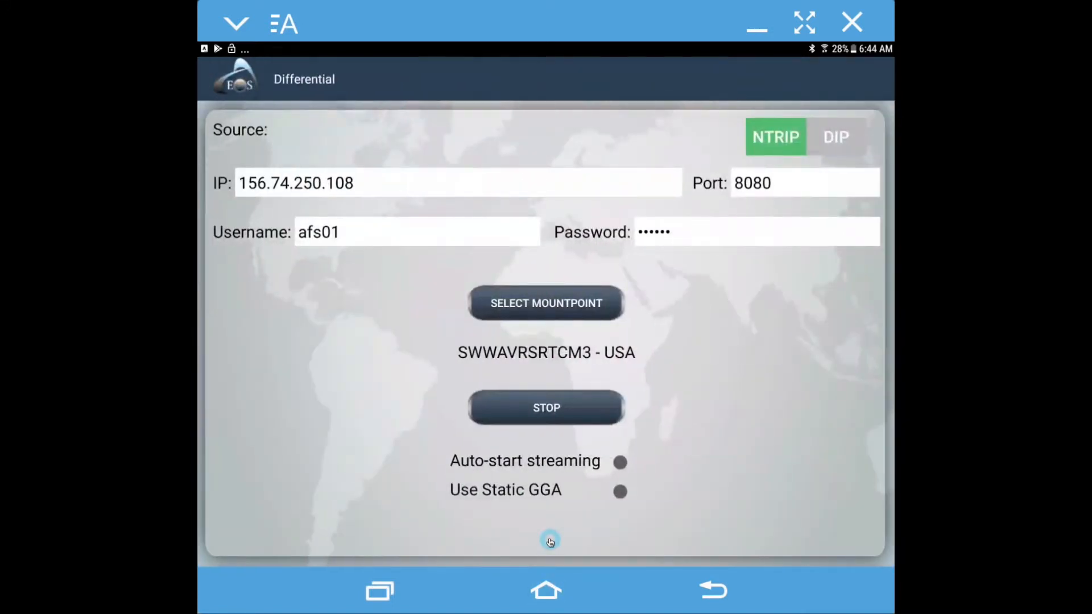
mouse_move(684, 195)
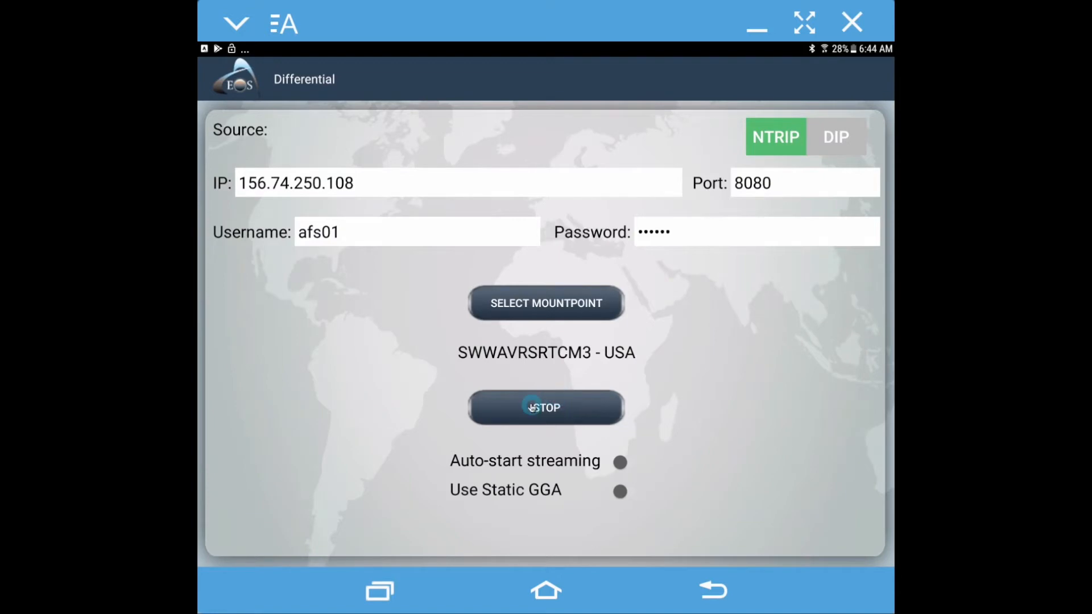
click(712, 591)
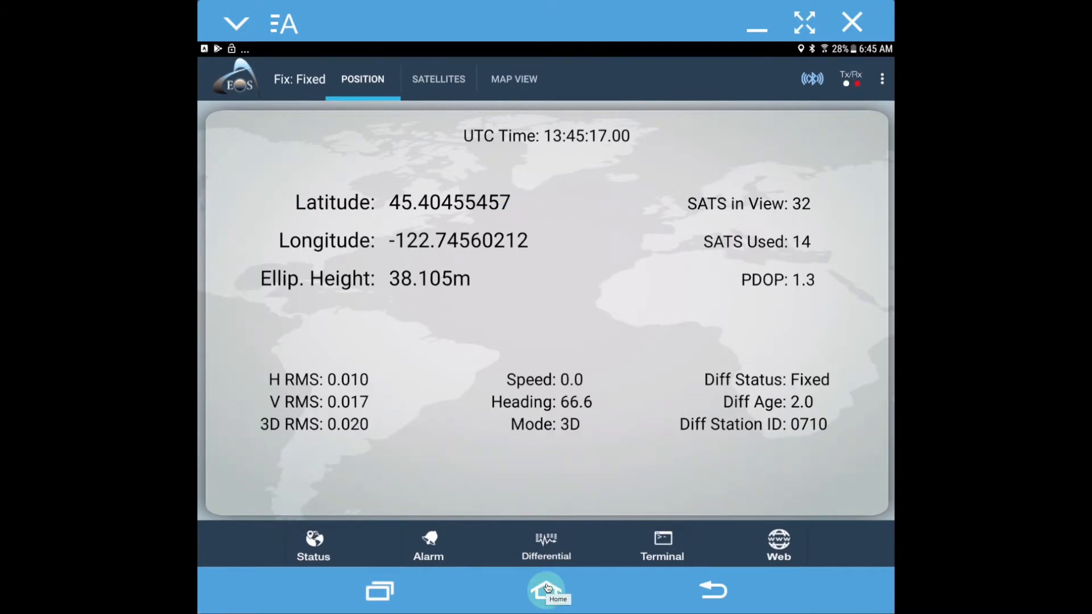
click(547, 590)
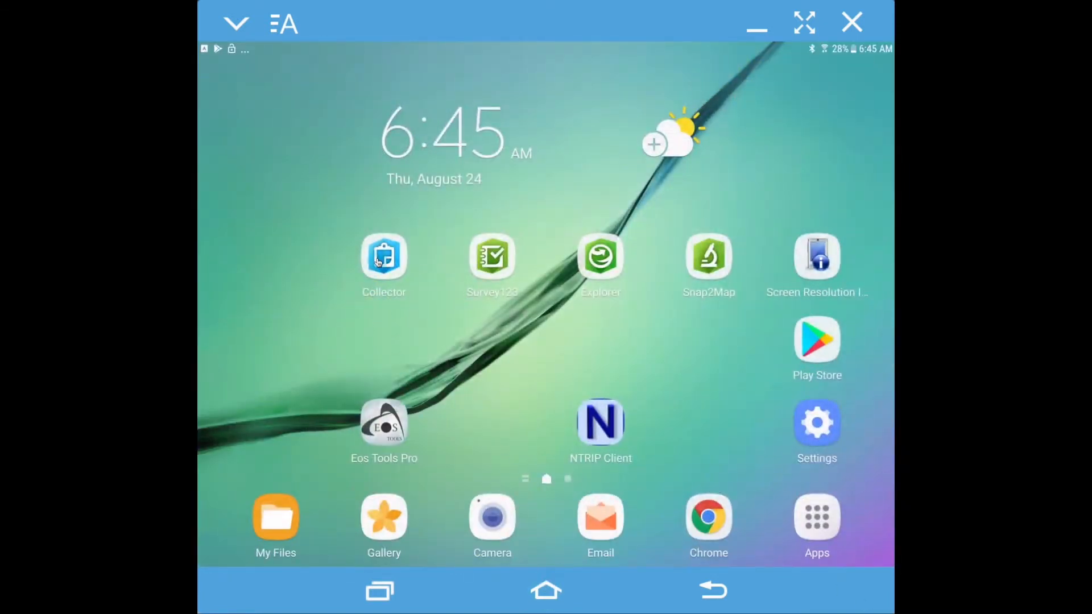
click(382, 261)
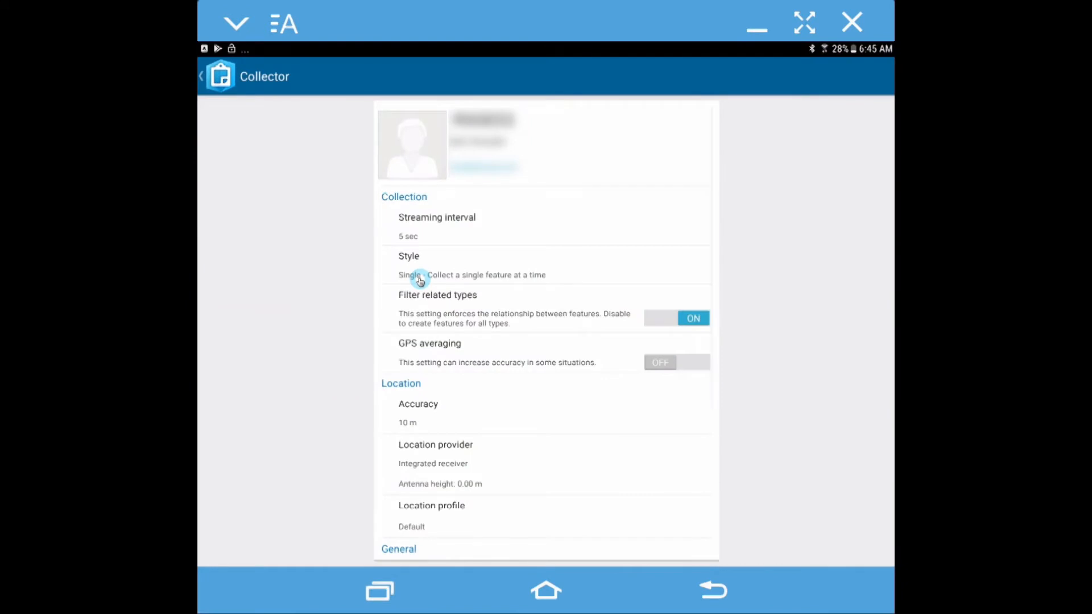
mouse_move(597, 251)
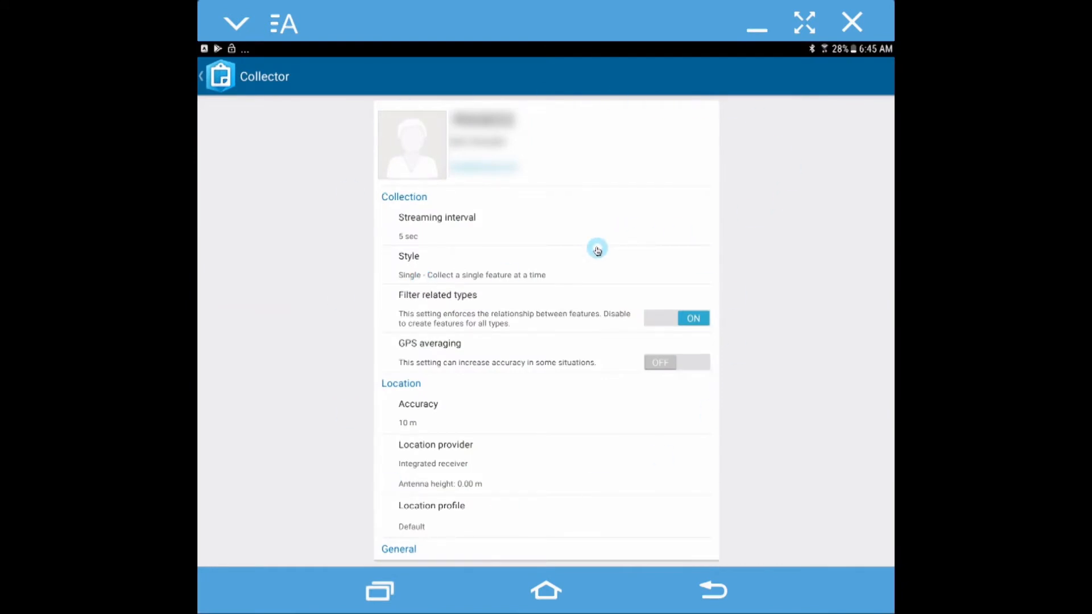
mouse_move(518, 236)
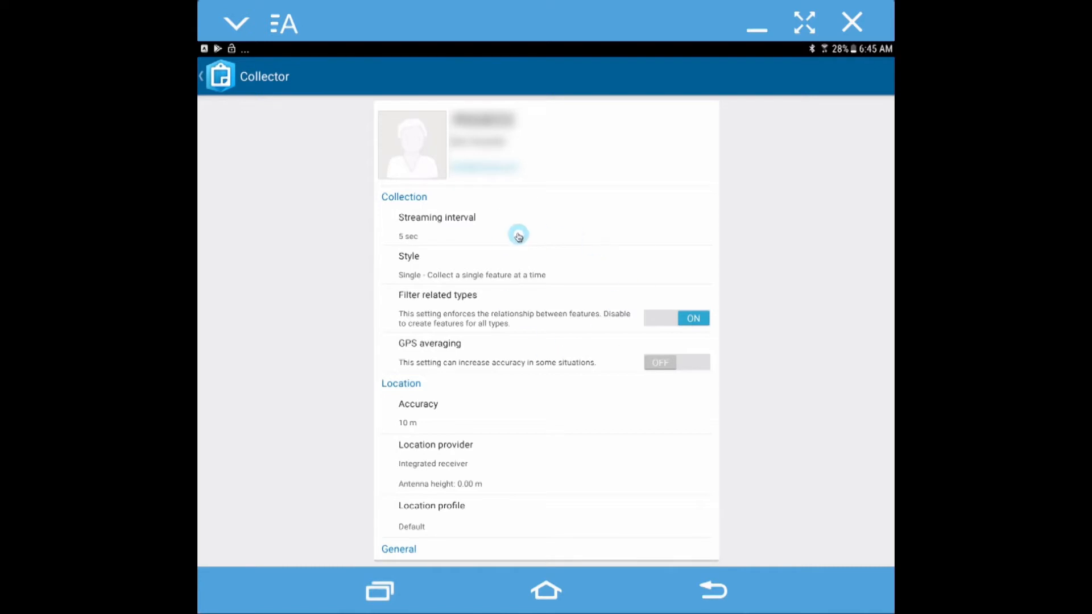
mouse_move(495, 266)
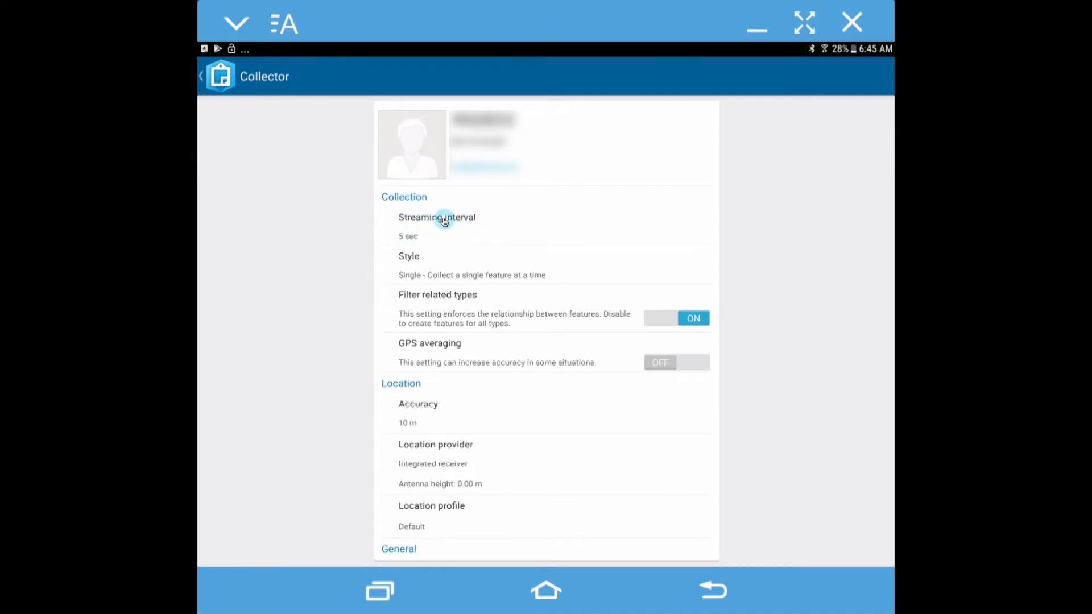
mouse_move(607, 230)
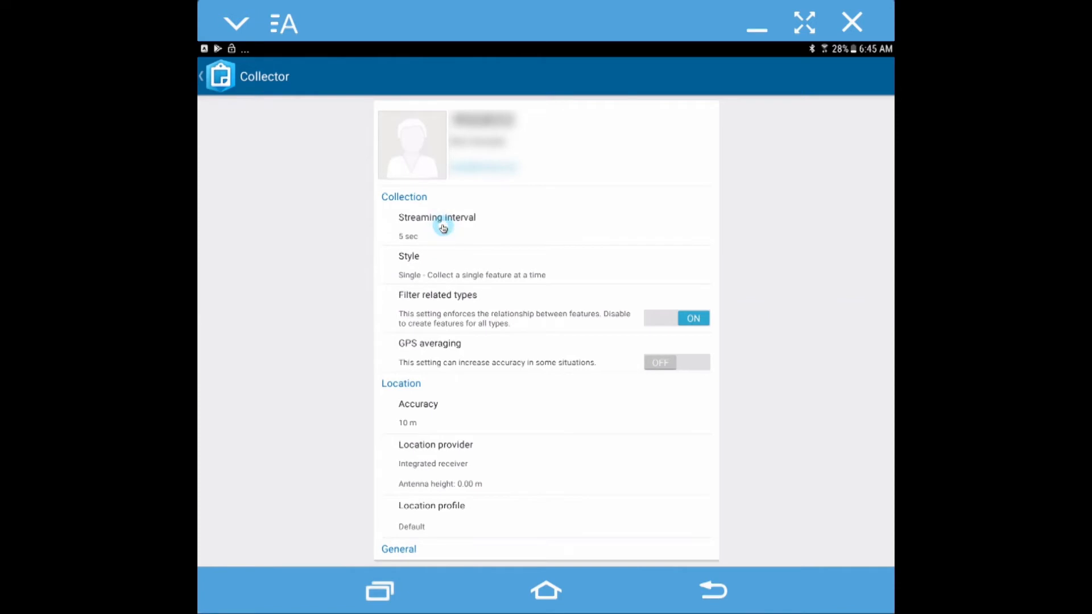
Step: Change the streaming interval to 1 sec and scroll through the settings list
click(437, 226)
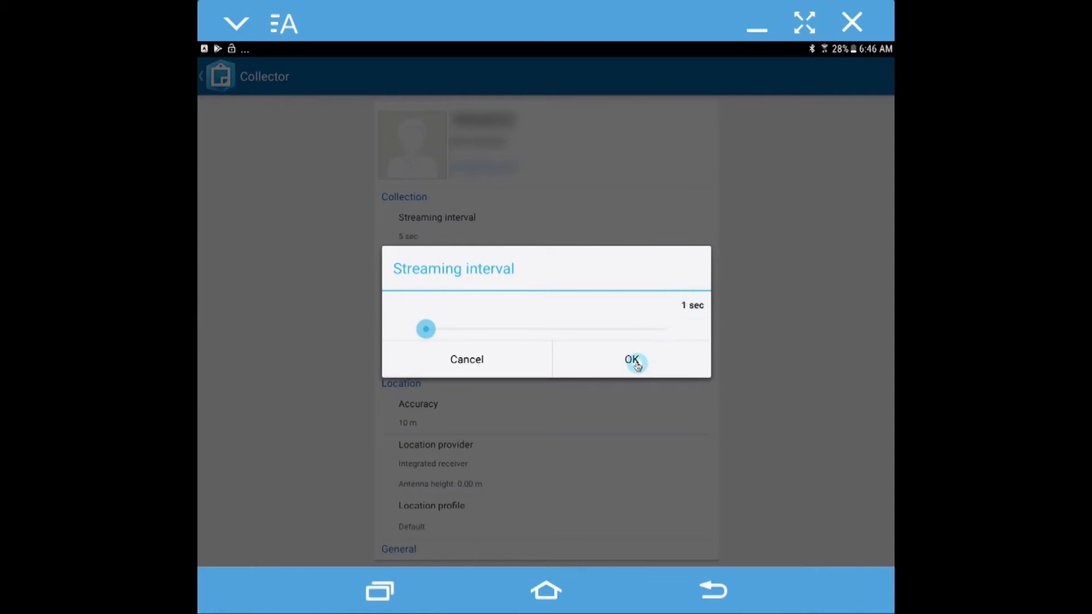
click(630, 360)
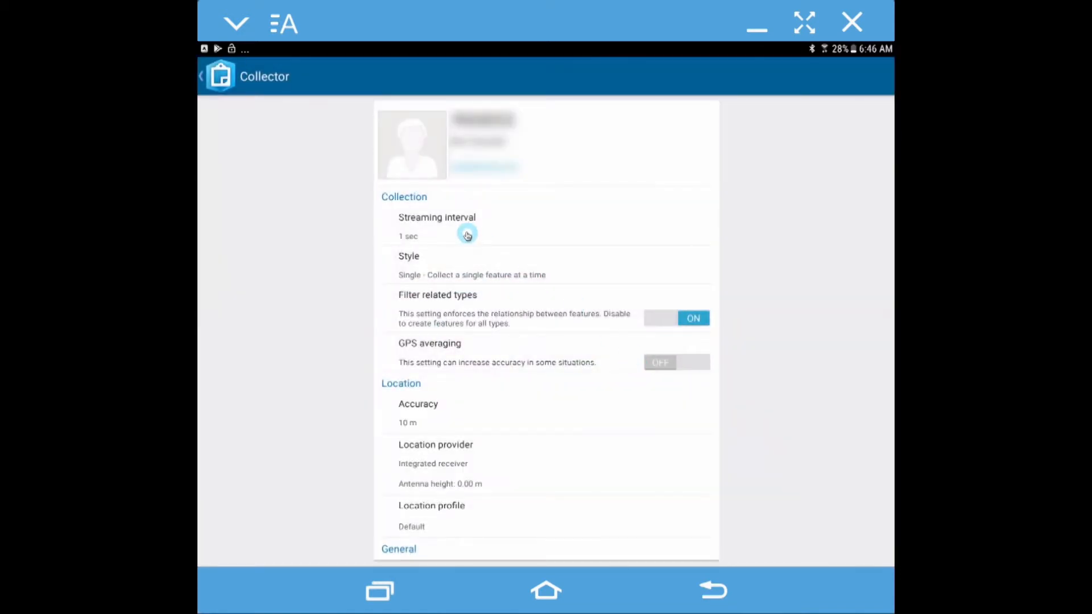
scroll(down, 3)
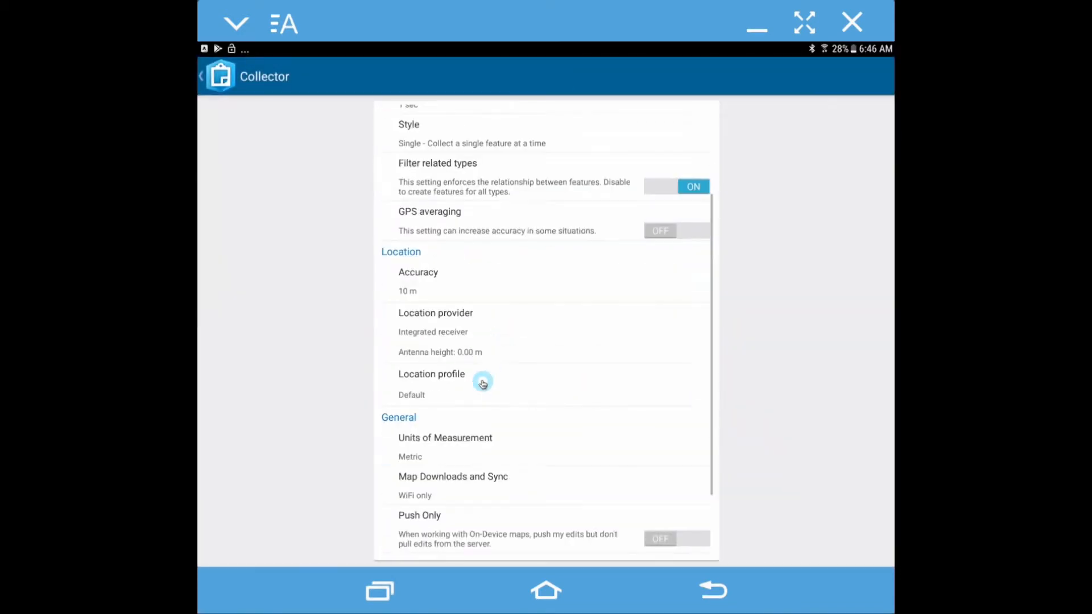
scroll(up, 3)
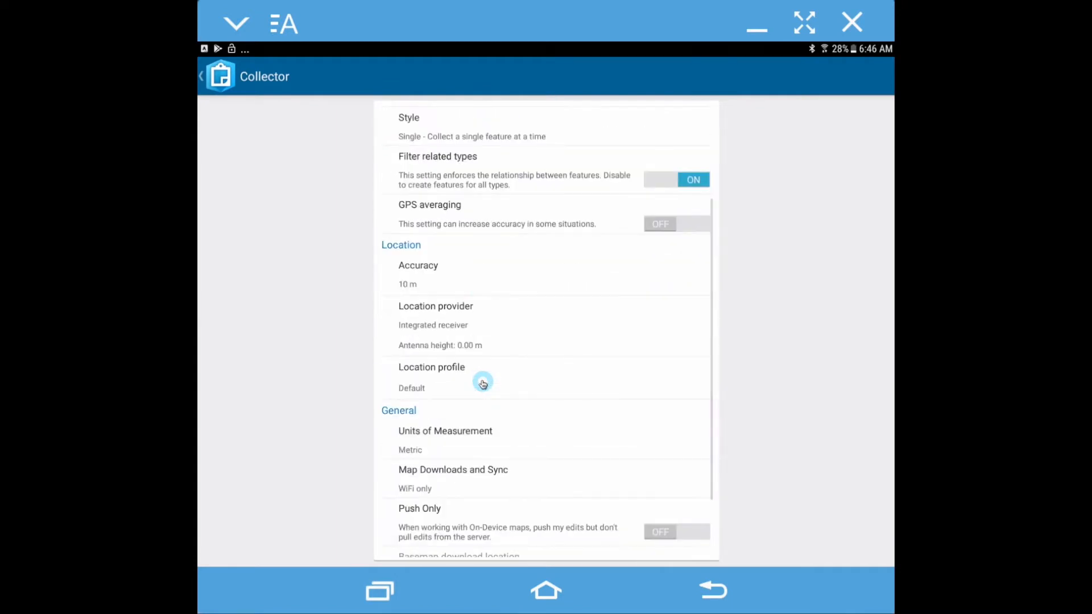
mouse_move(449, 325)
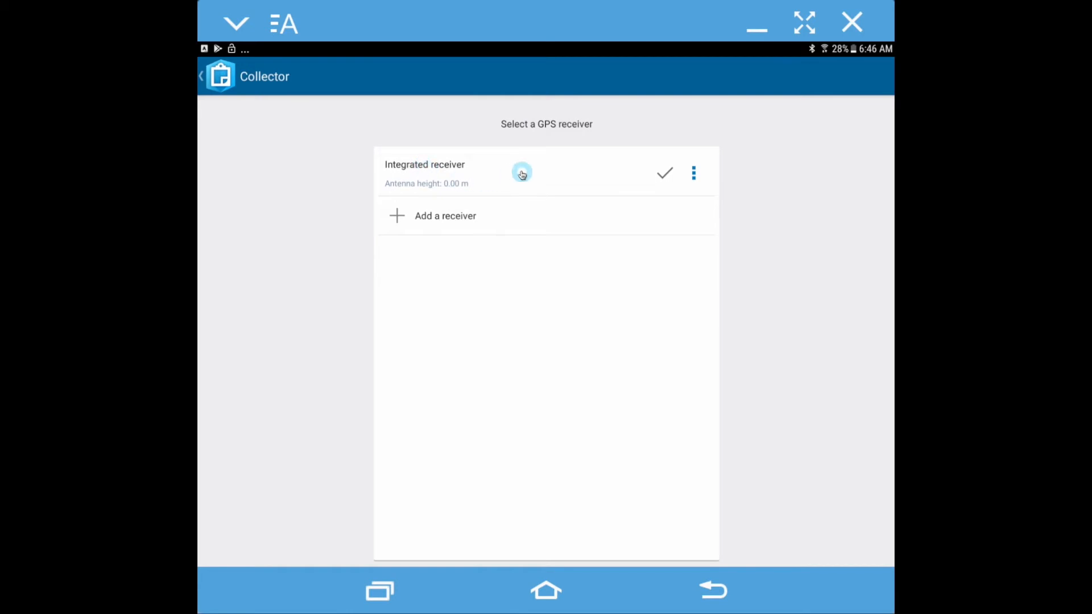
mouse_move(536, 180)
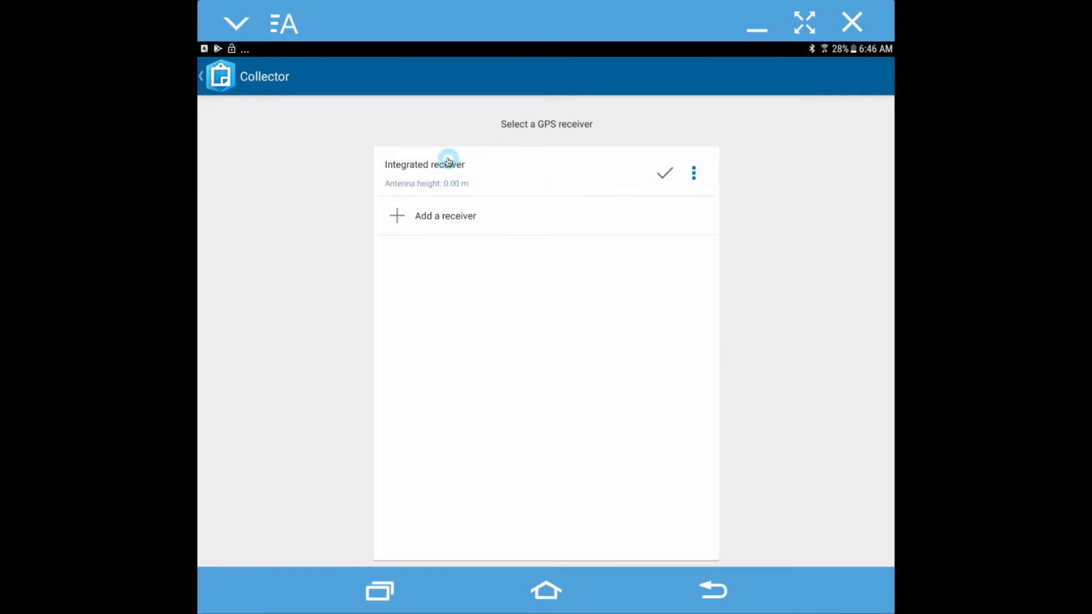
mouse_move(444, 183)
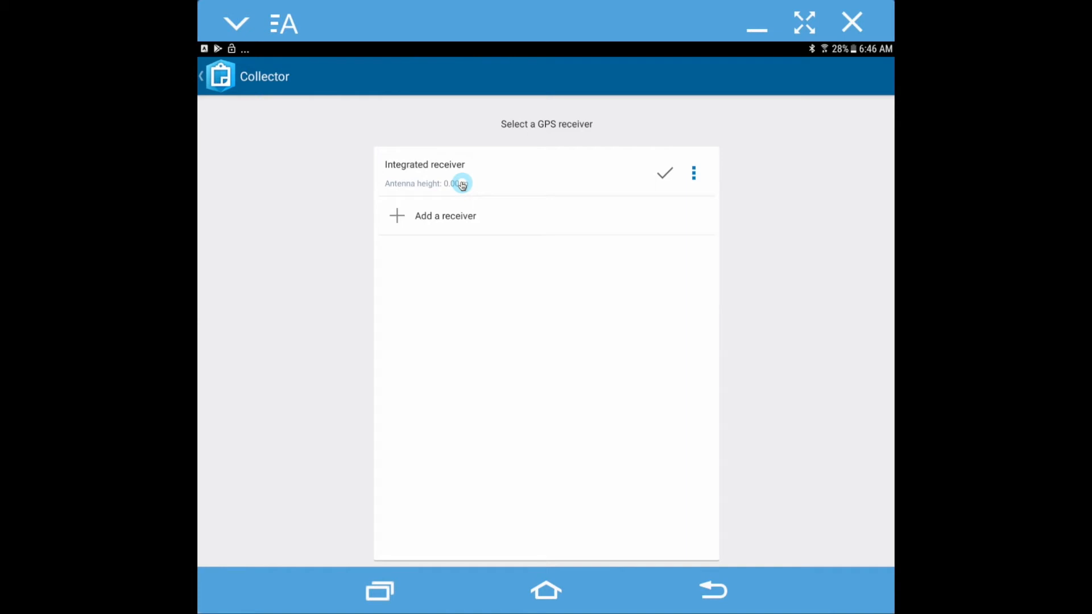
Step: Open Details for the Integrated receiver from its options menu
click(692, 173)
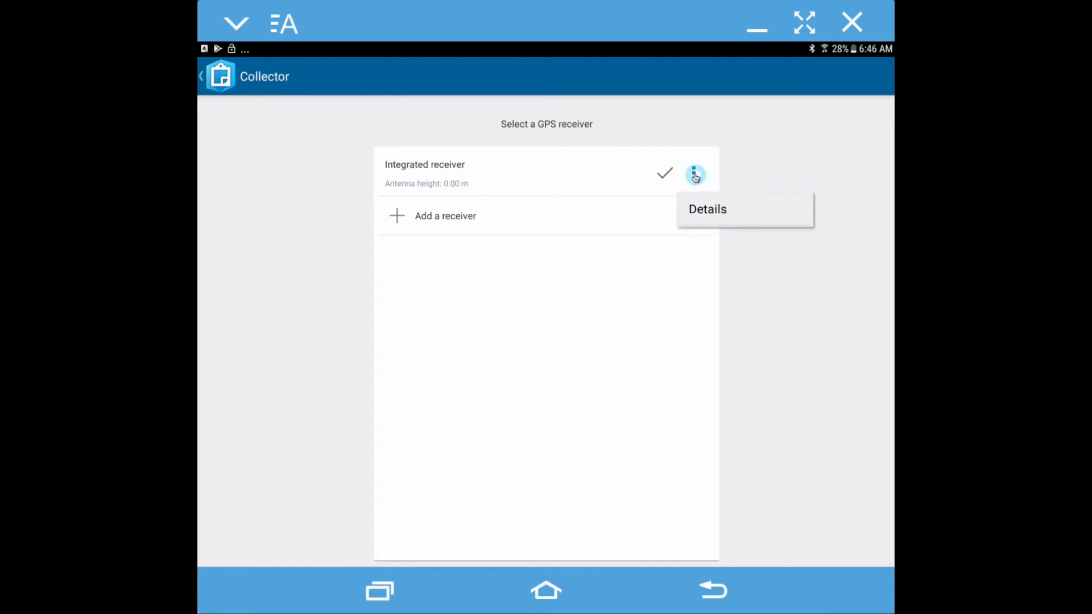
click(707, 209)
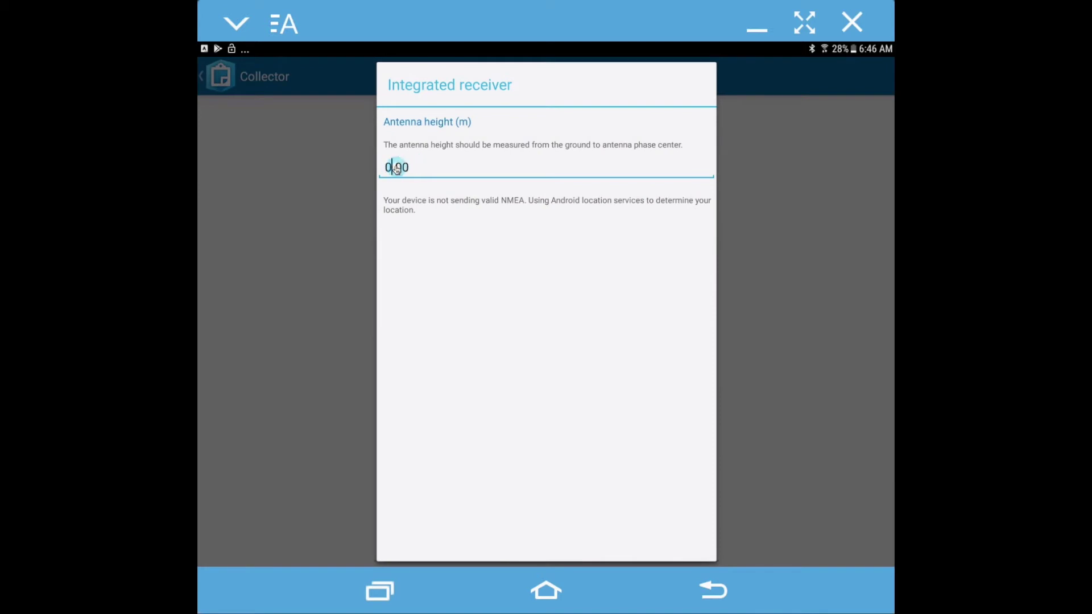
Step: Enter 2.04 in the Antenna height (m) field
text(2)
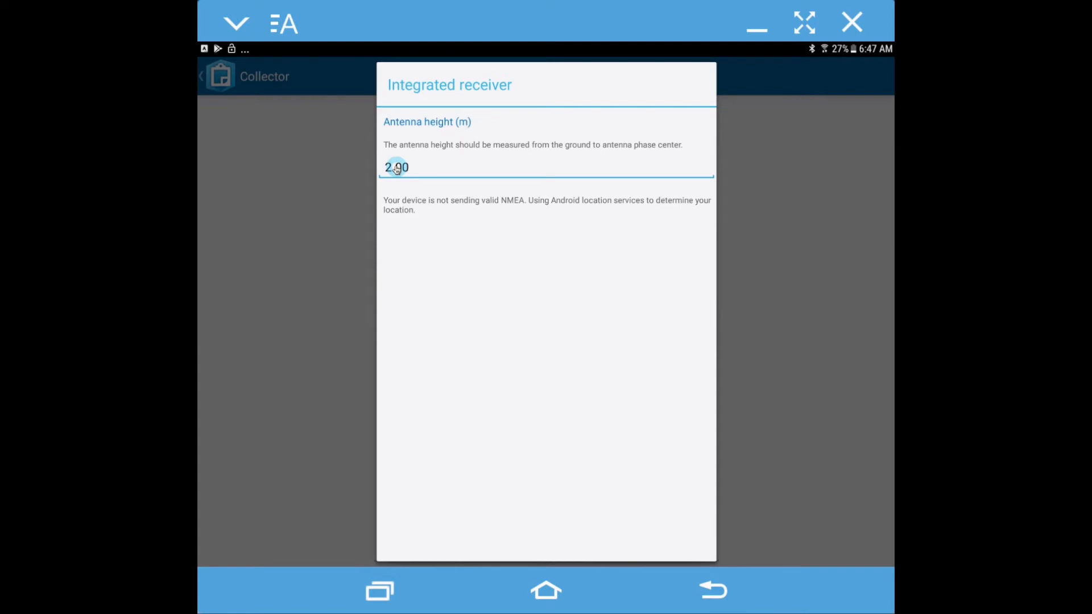
key(Backspace)
text(4)
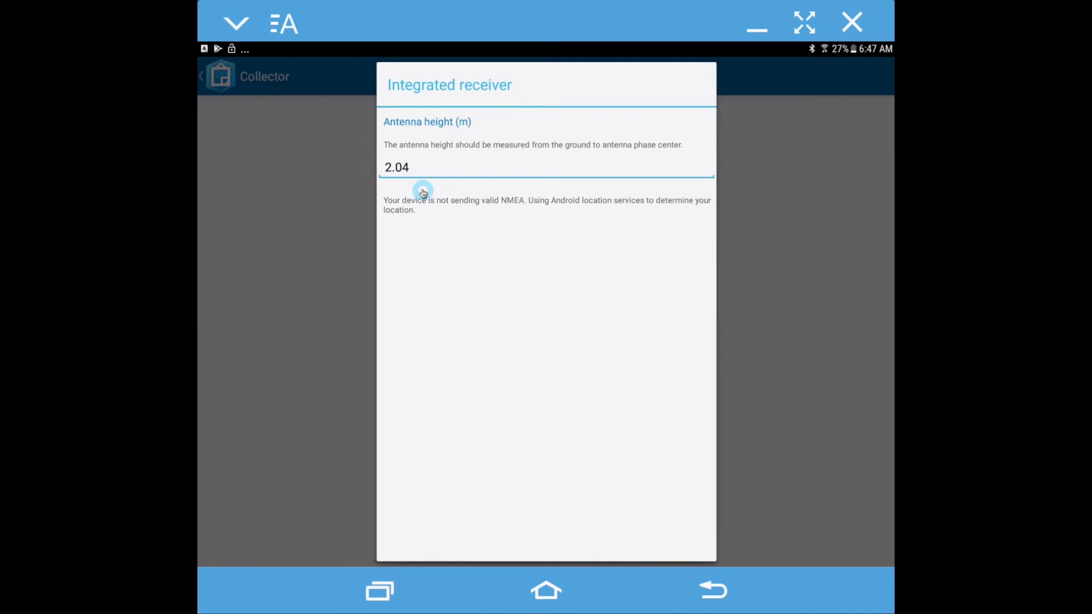
mouse_move(427, 196)
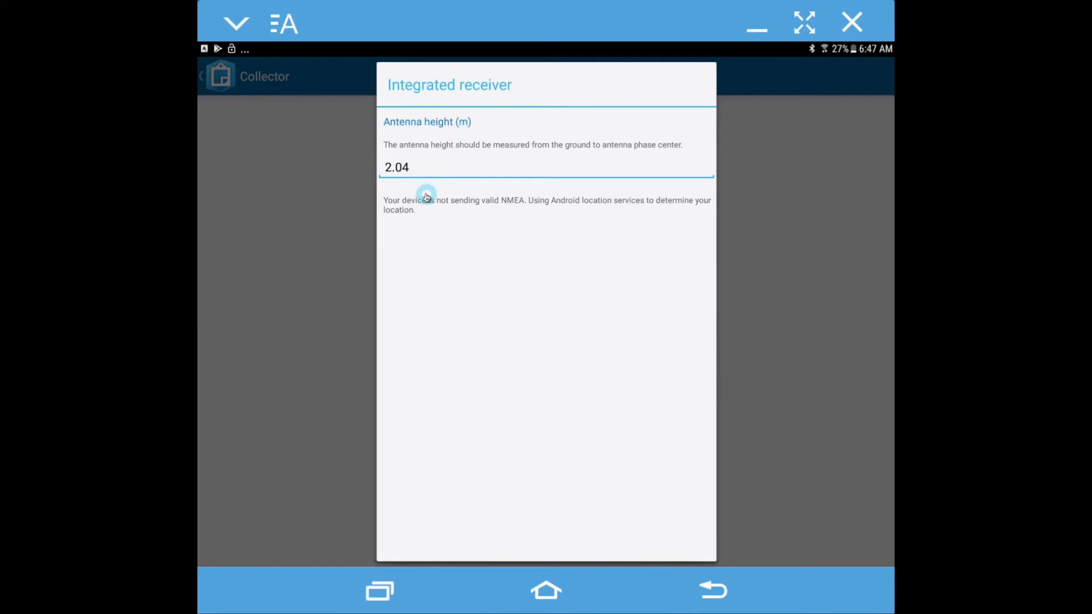
mouse_move(711, 590)
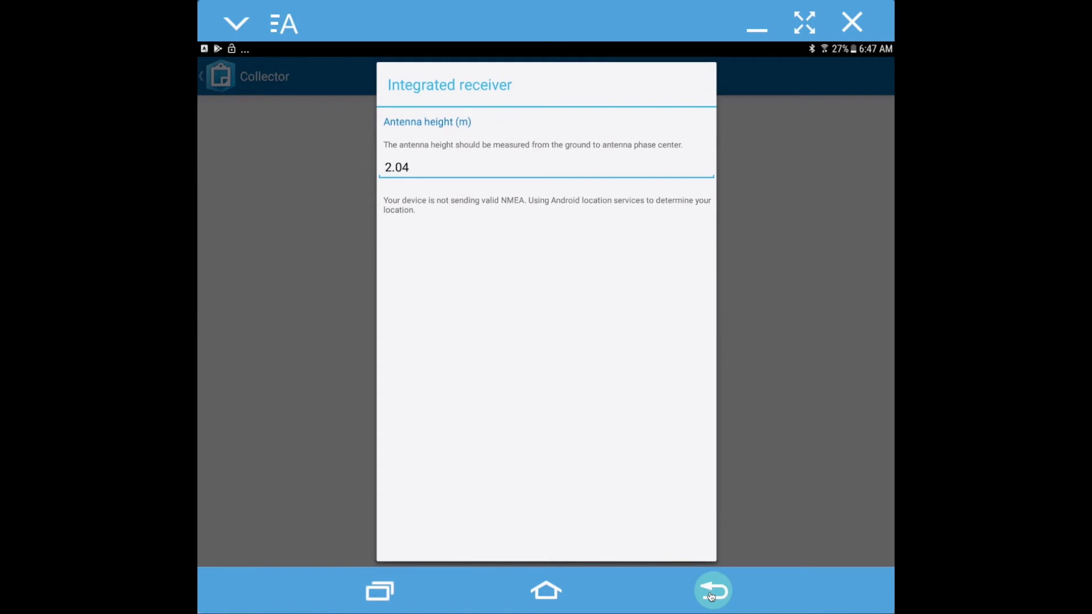
Step: Go back twice to Settings and scroll to the location provider showing 2.04 m
click(711, 590)
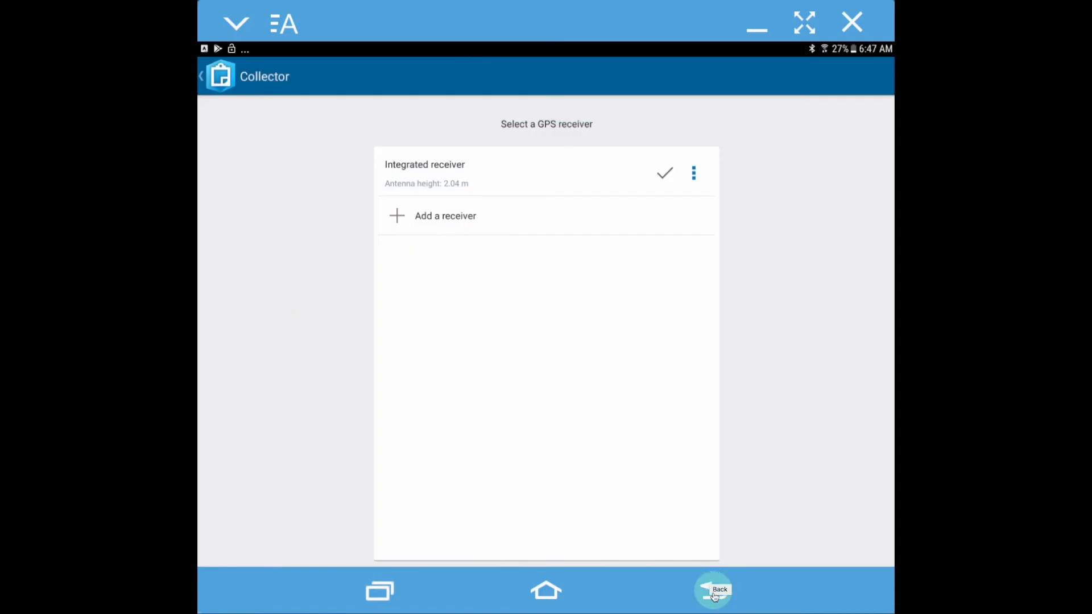
click(713, 590)
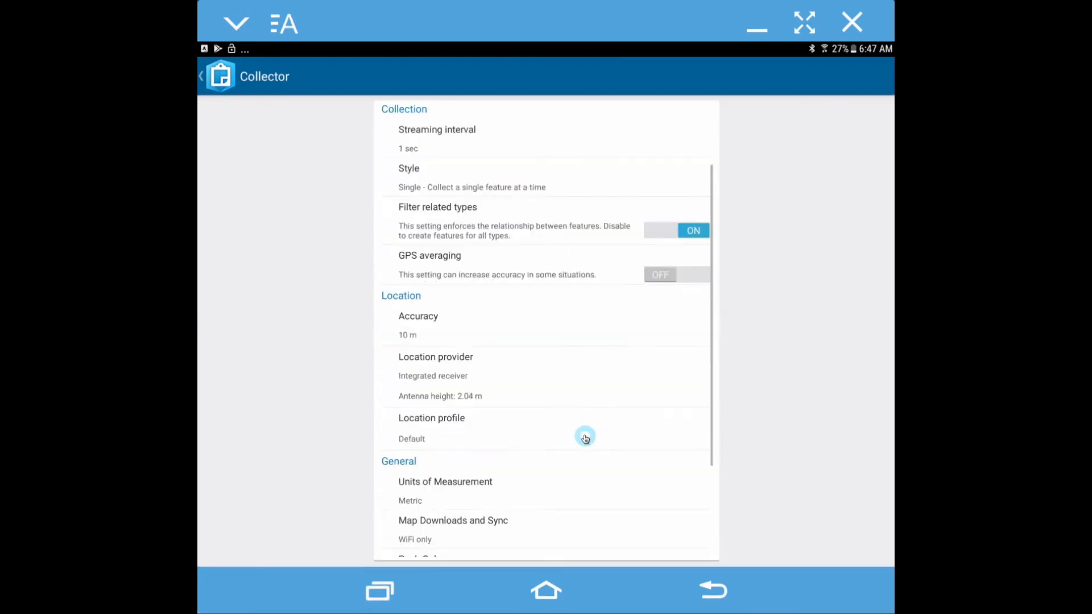
scroll(down, 3)
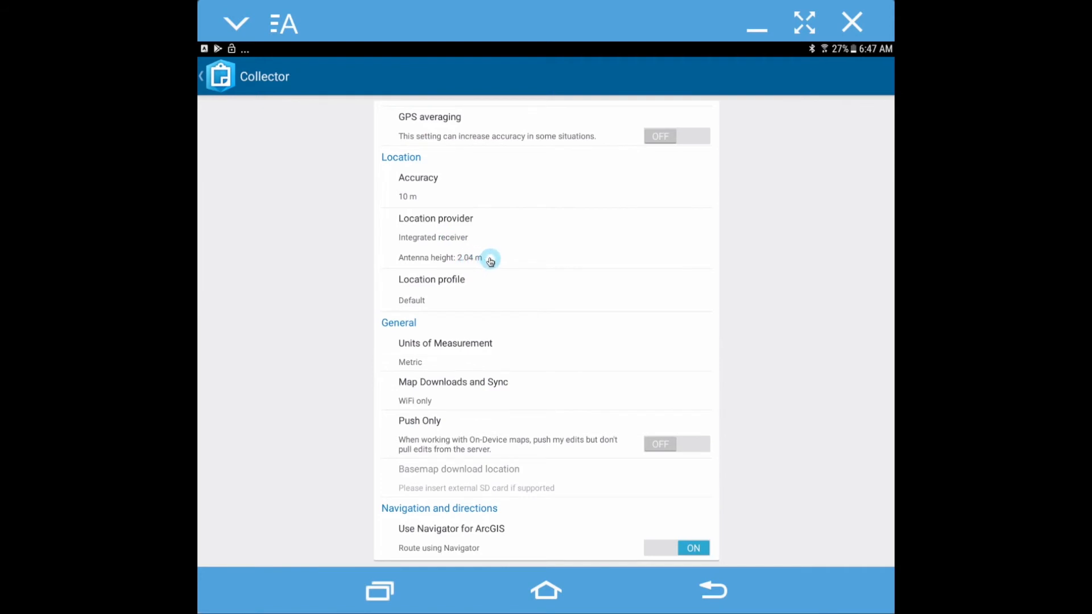
mouse_move(547, 435)
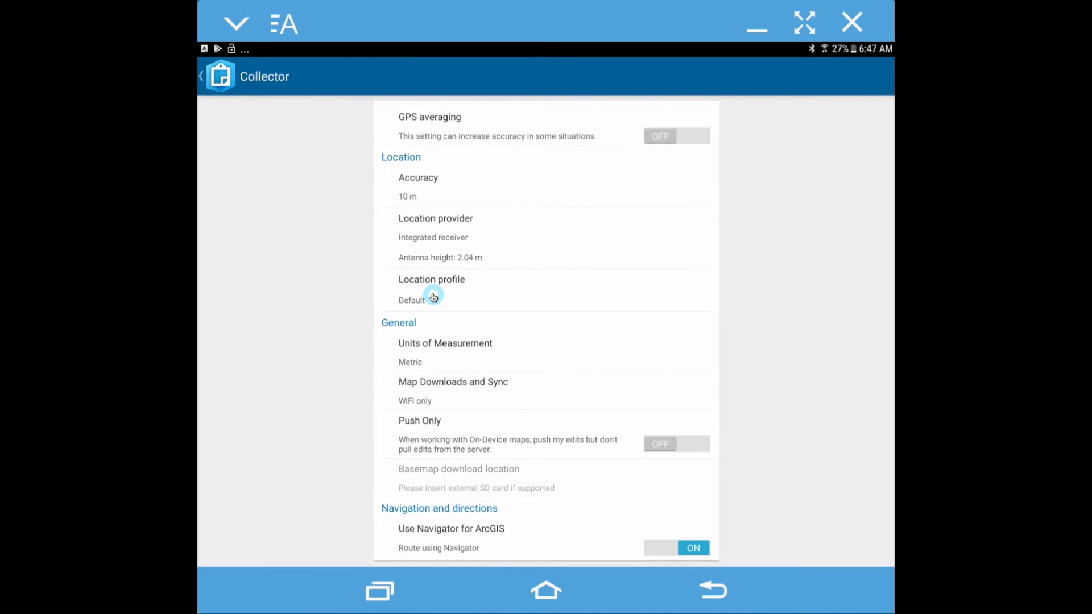
Step: Pick RTK from the Location profiles list
click(431, 286)
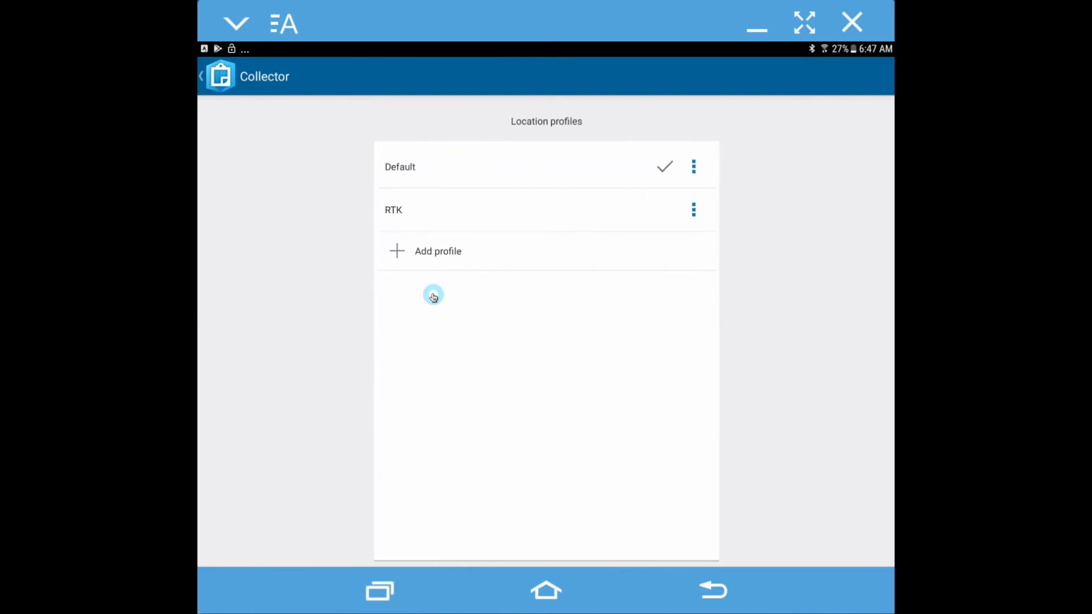
mouse_move(579, 161)
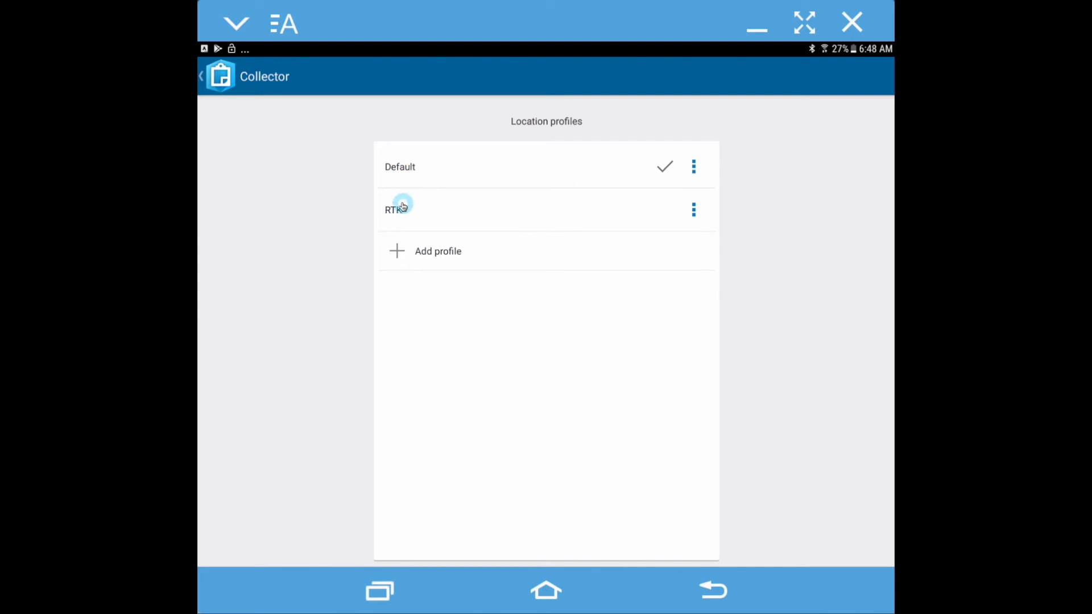
click(393, 210)
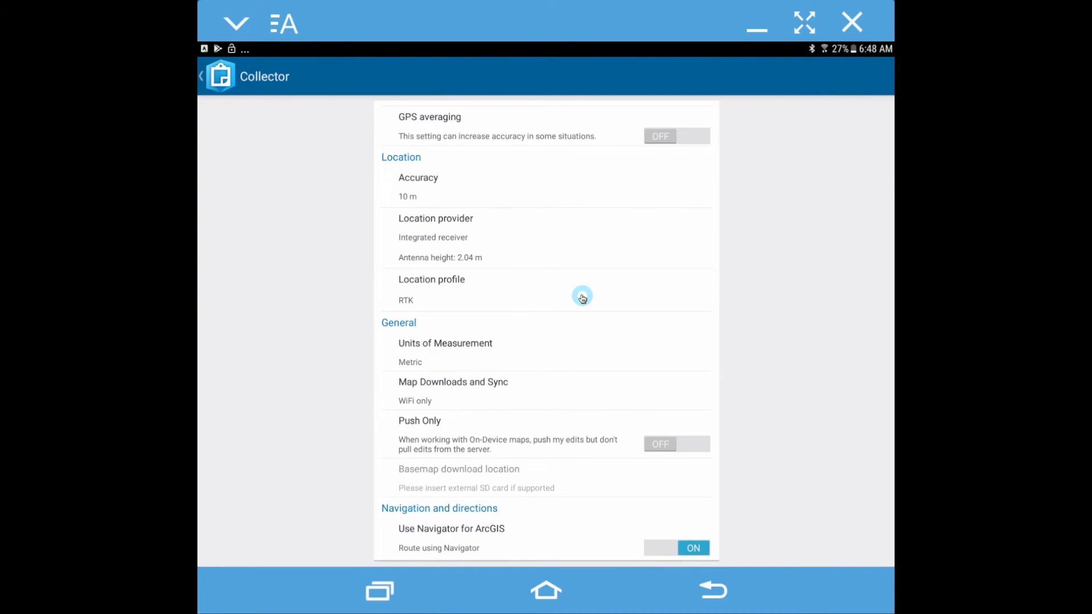
mouse_move(589, 347)
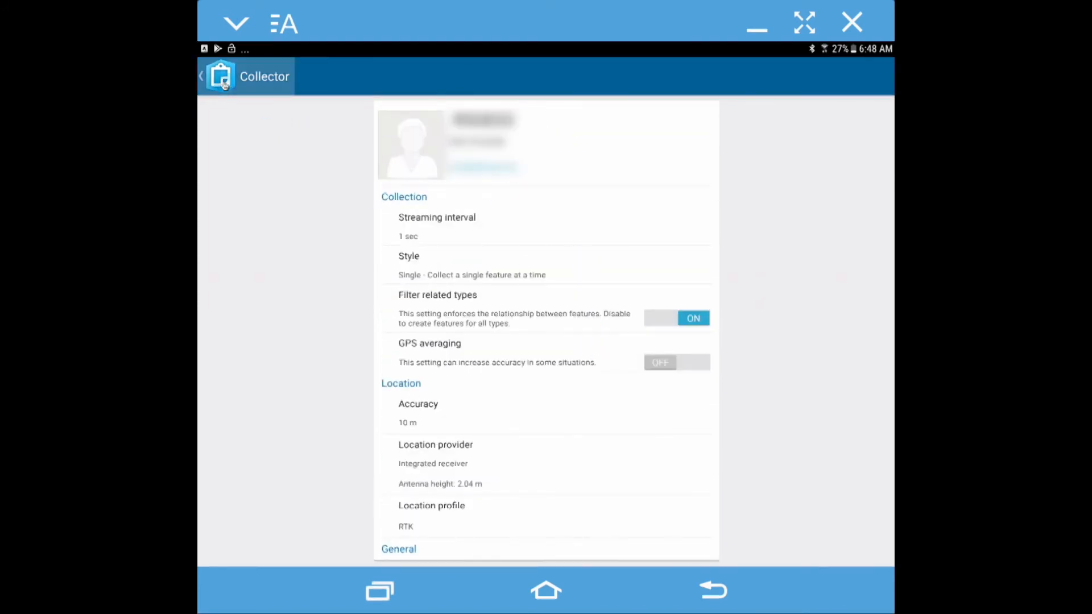
Step: Open the Collector GNSS Fields Demo map from All Maps and collapse Collect New
click(202, 76)
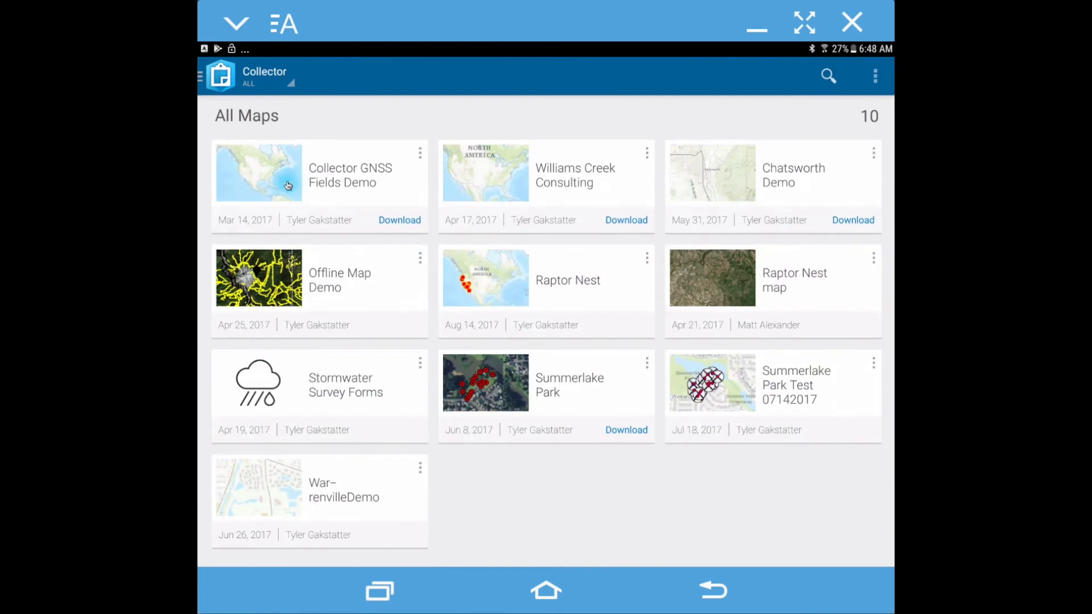
click(286, 184)
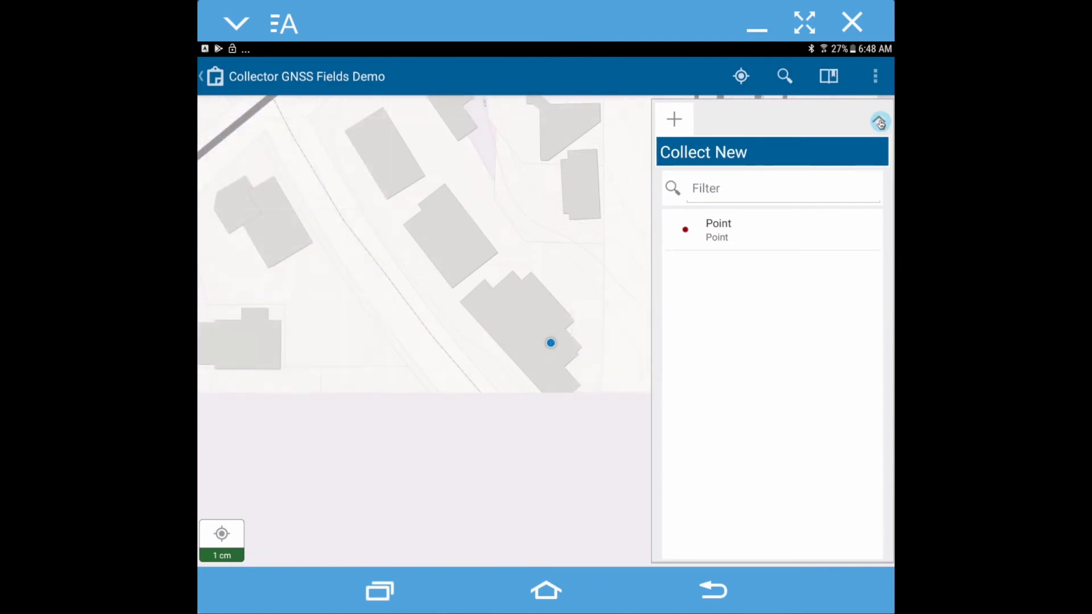
click(880, 122)
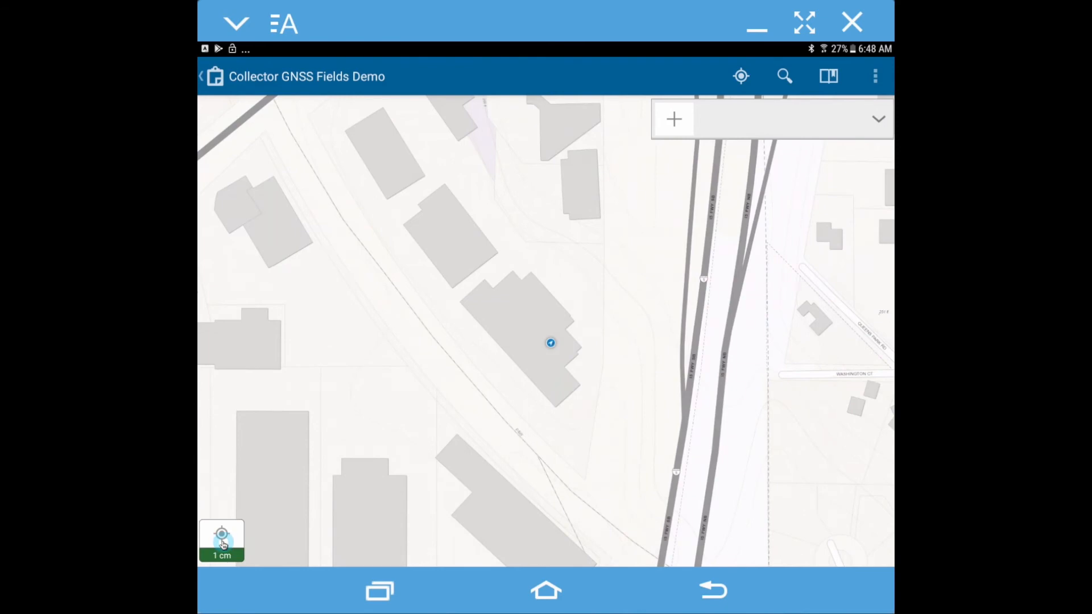
Step: View the Arrow Gold receiver status: RTK fixed, 1 cm horizontal accuracy
click(221, 542)
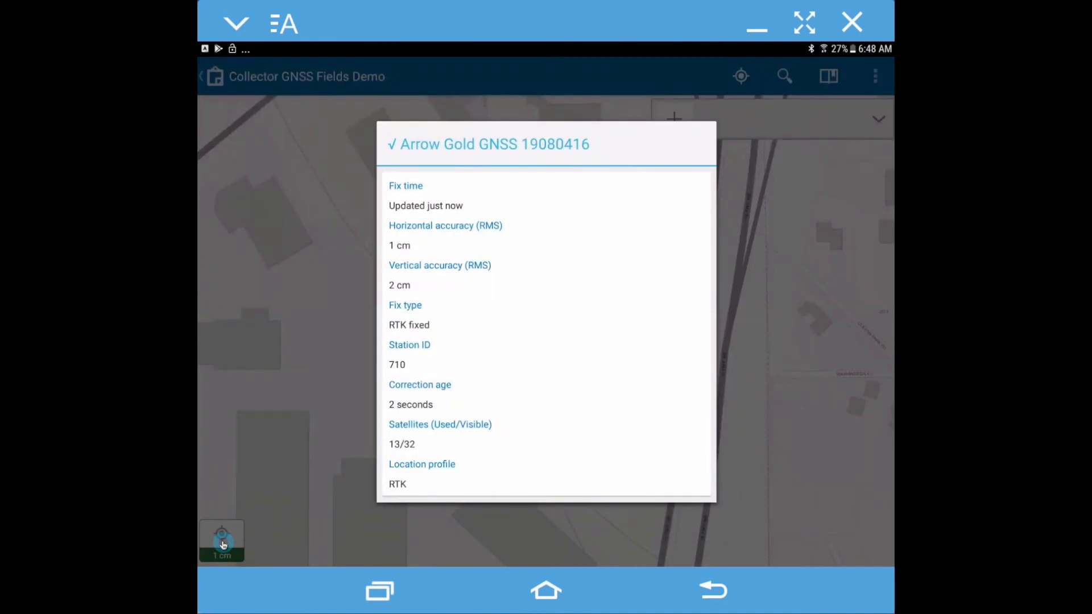
mouse_move(530, 177)
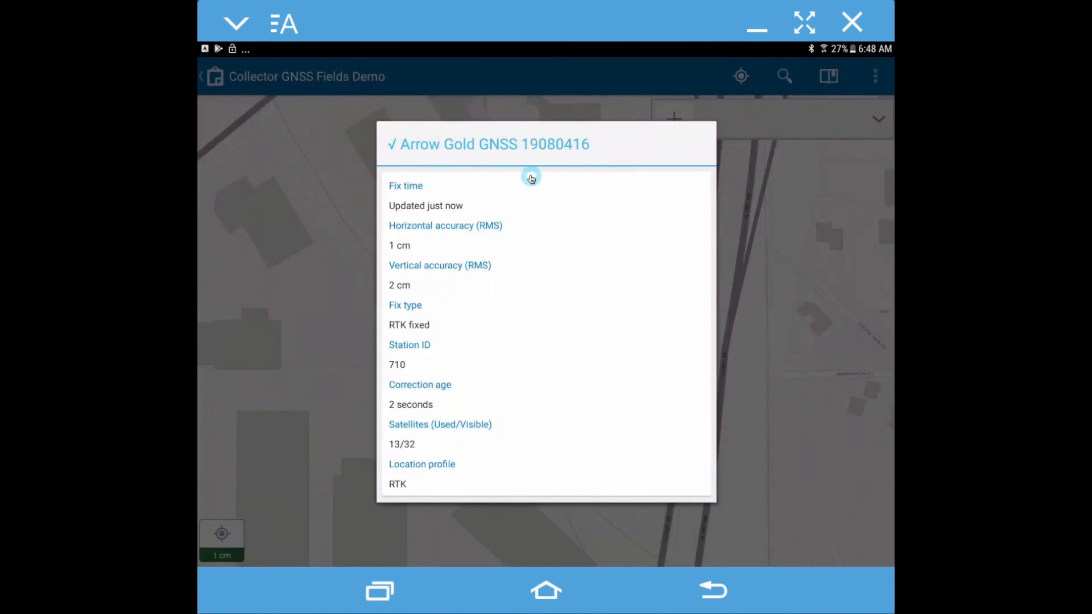
mouse_move(615, 143)
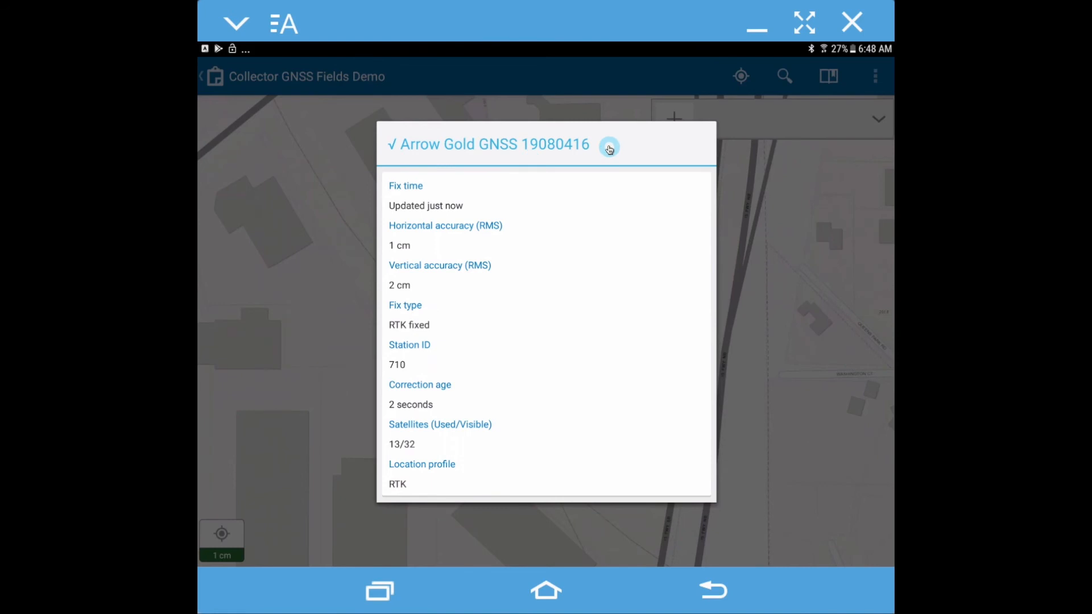
mouse_move(412, 235)
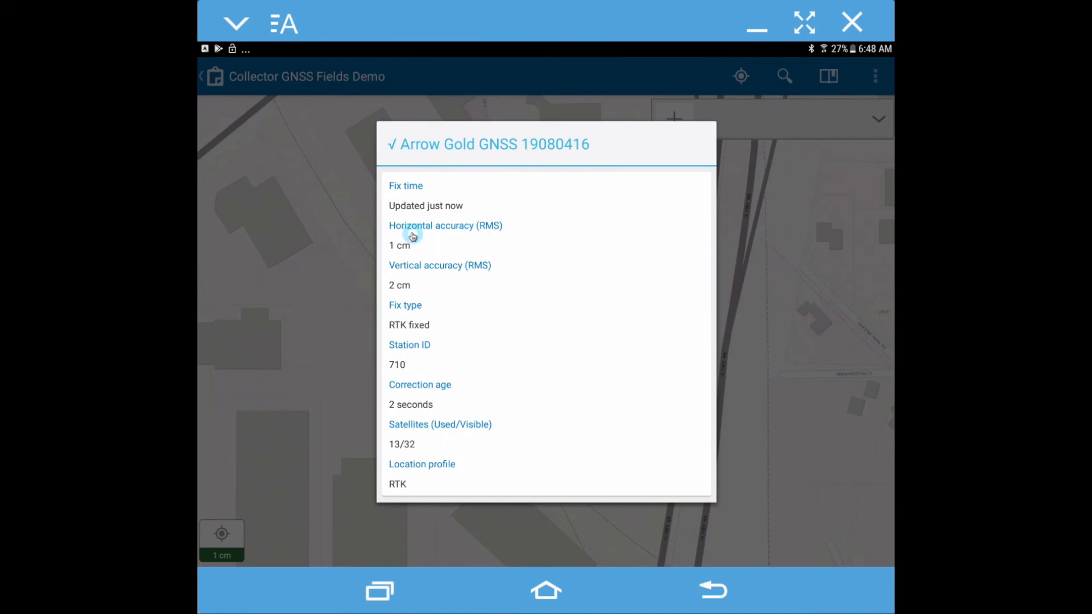
mouse_move(430, 211)
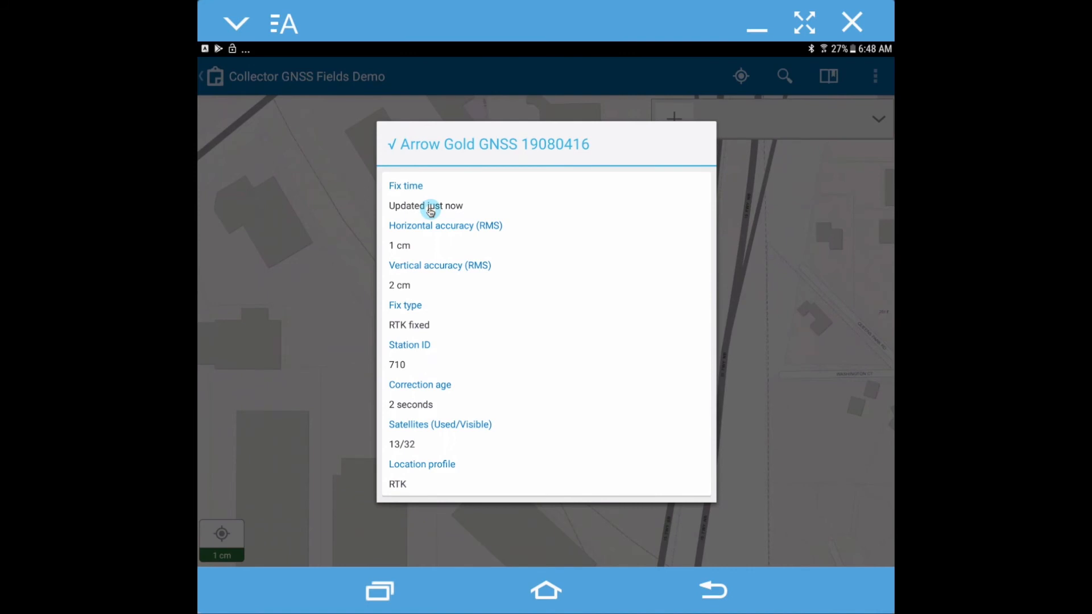
mouse_move(421, 282)
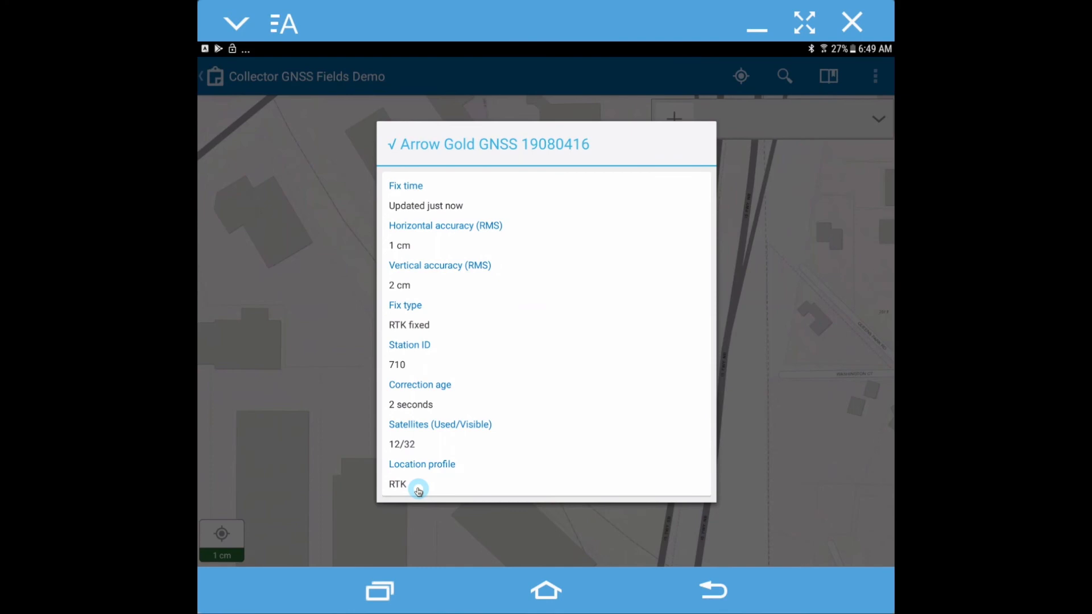
mouse_move(598, 251)
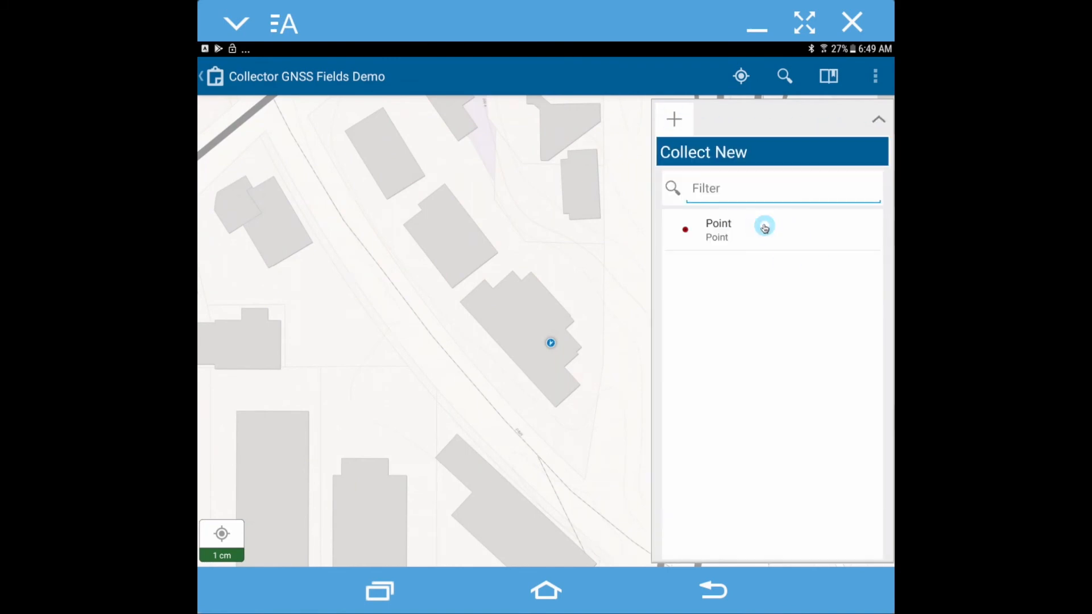
Step: Collect a Point with description 'test' and submit it
click(717, 230)
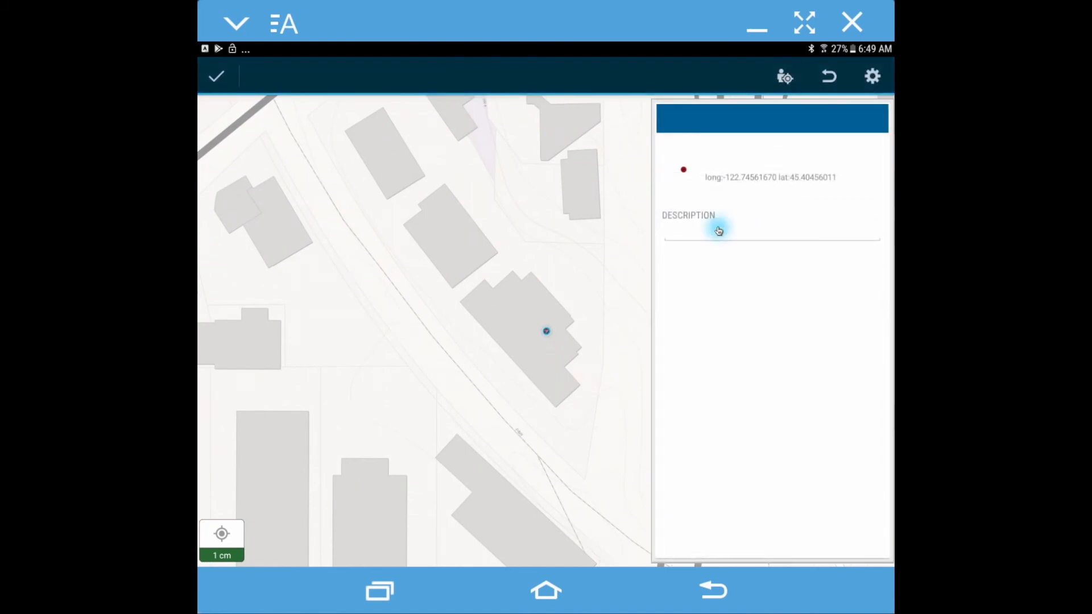
text(te)
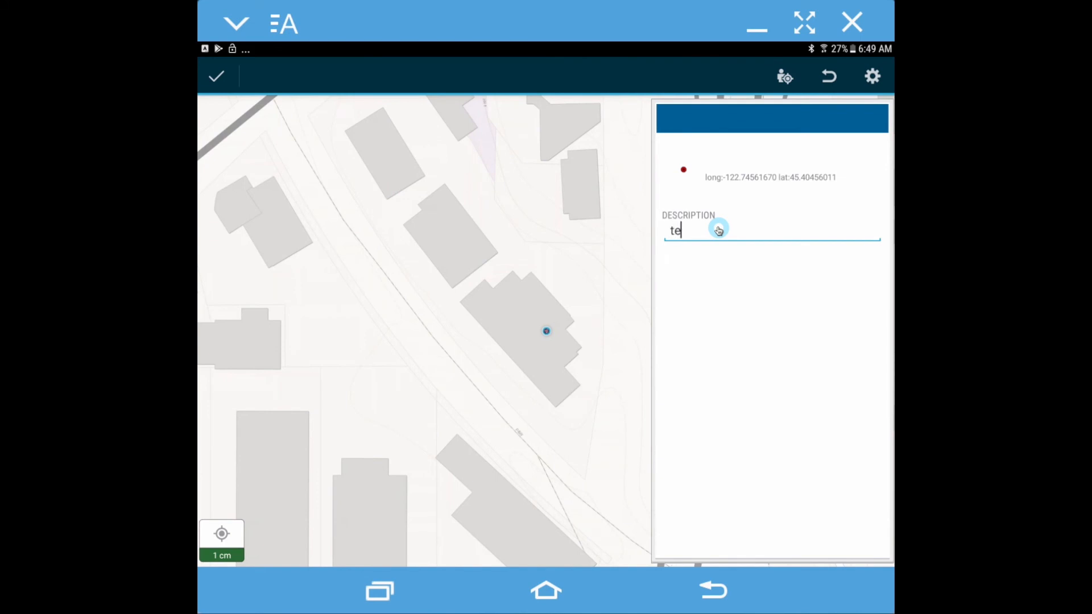
text(st)
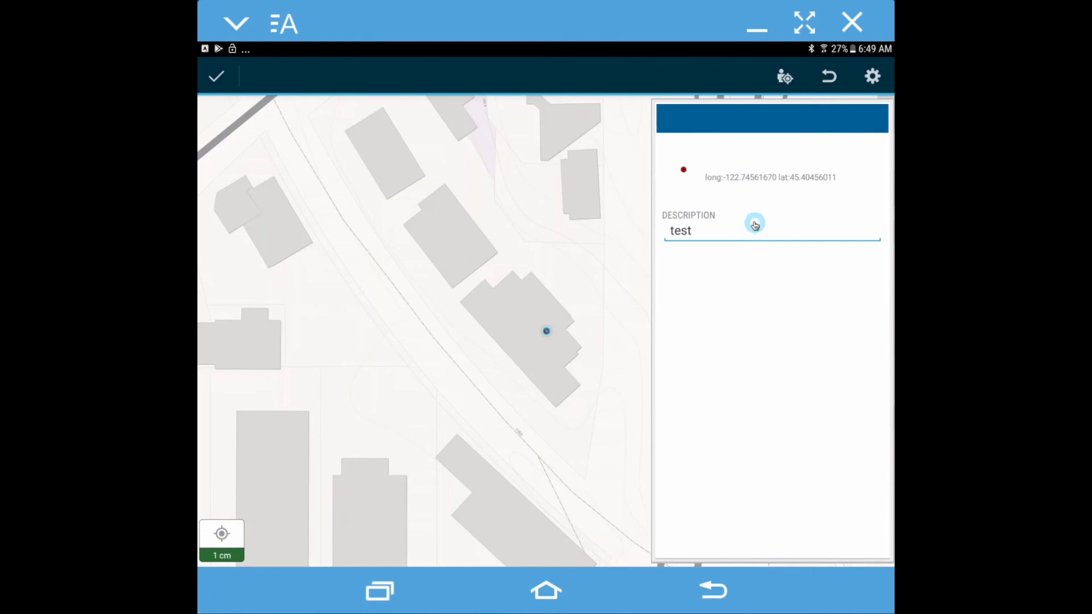
click(217, 77)
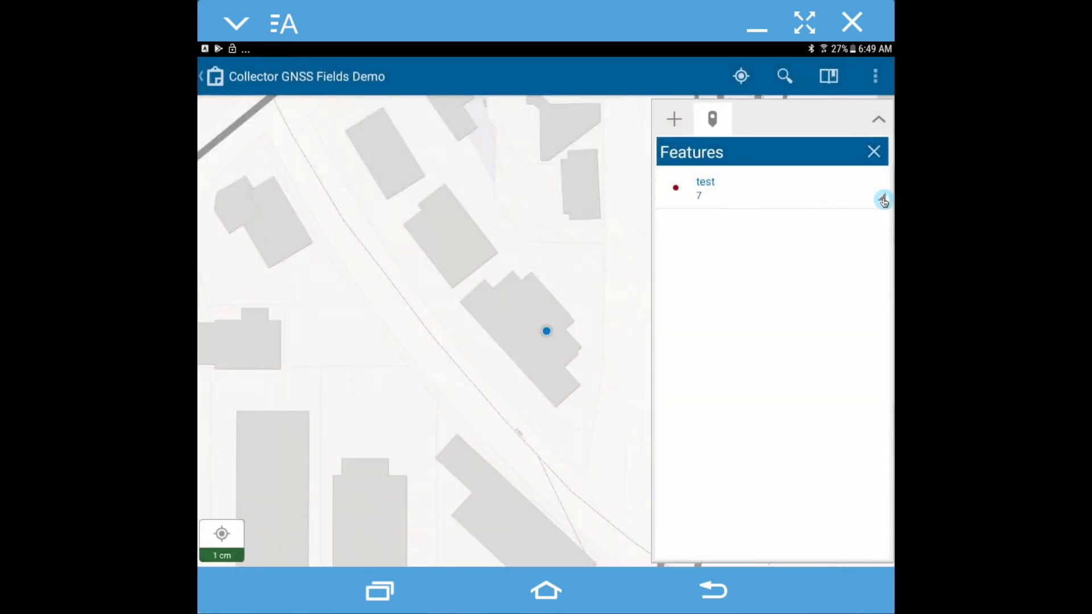
Step: Open the test point's details and scroll through the RTK Fixed, 13-satellite metadata
click(705, 189)
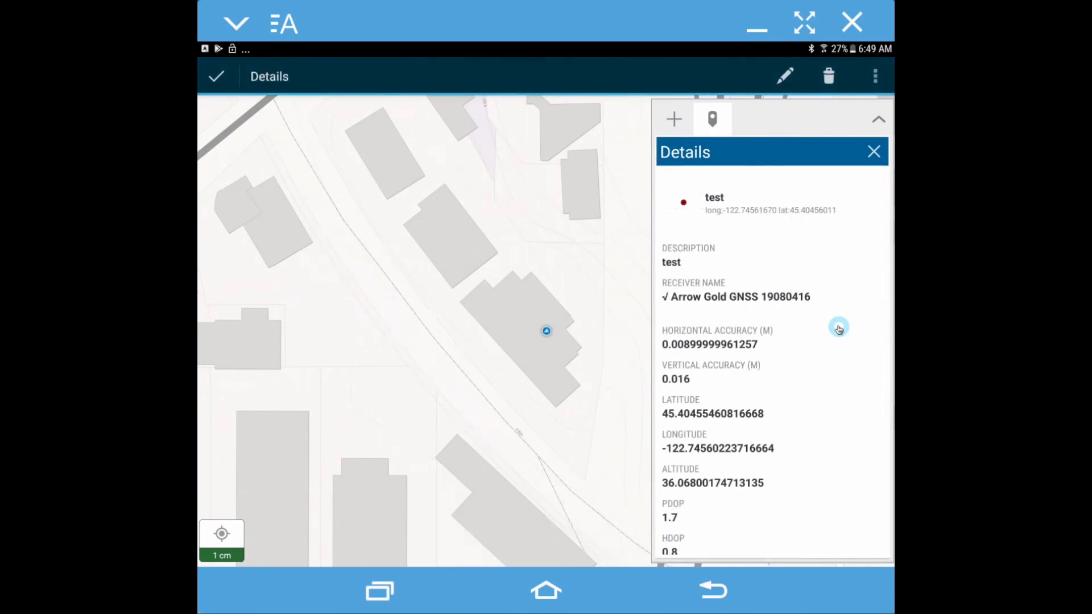
mouse_move(685, 308)
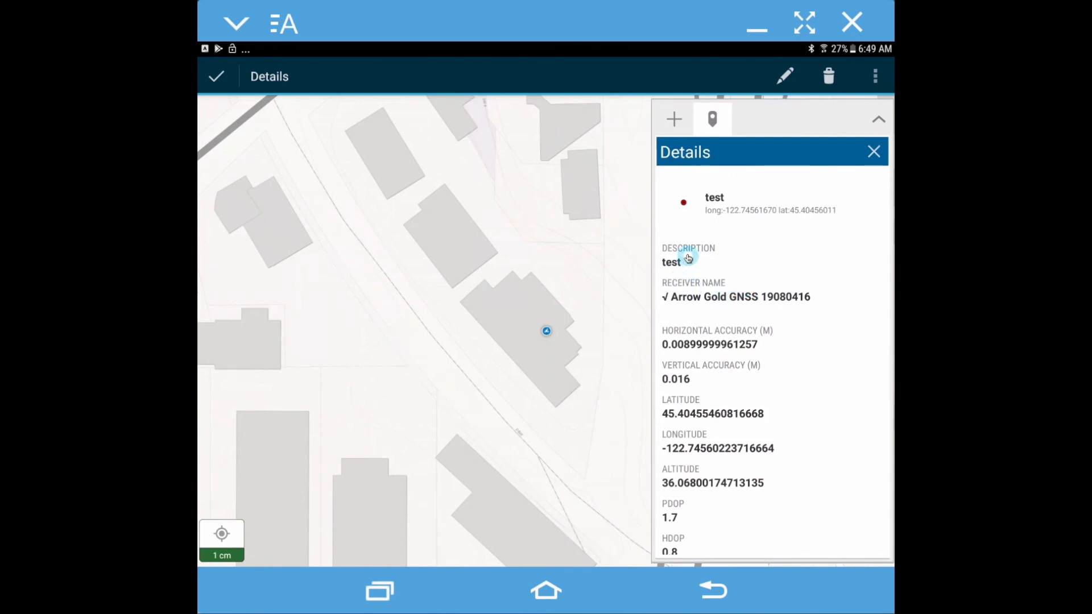
mouse_move(832, 322)
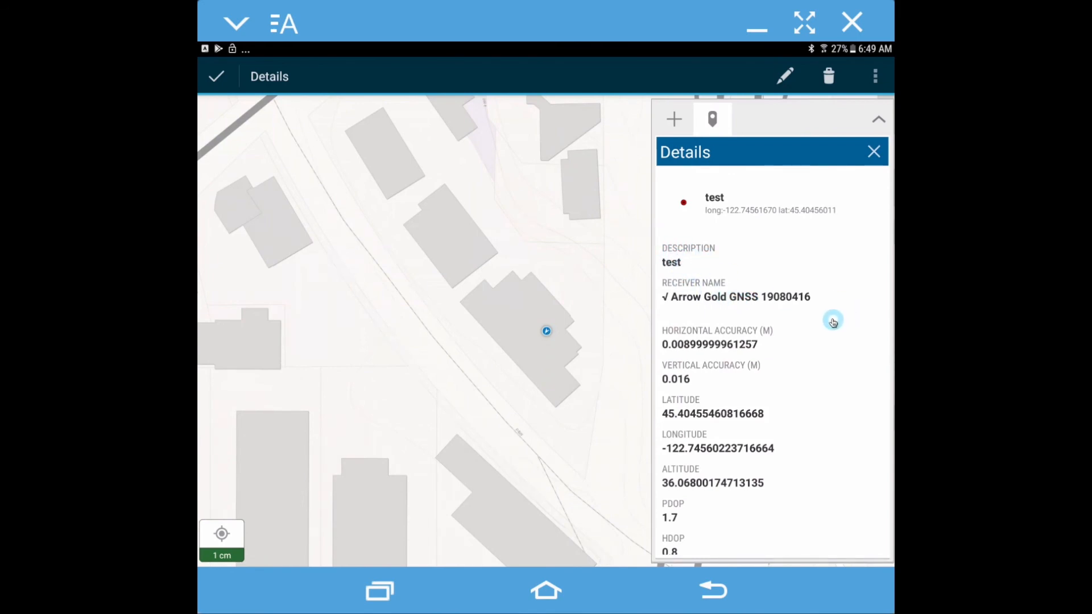
scroll(down, 3)
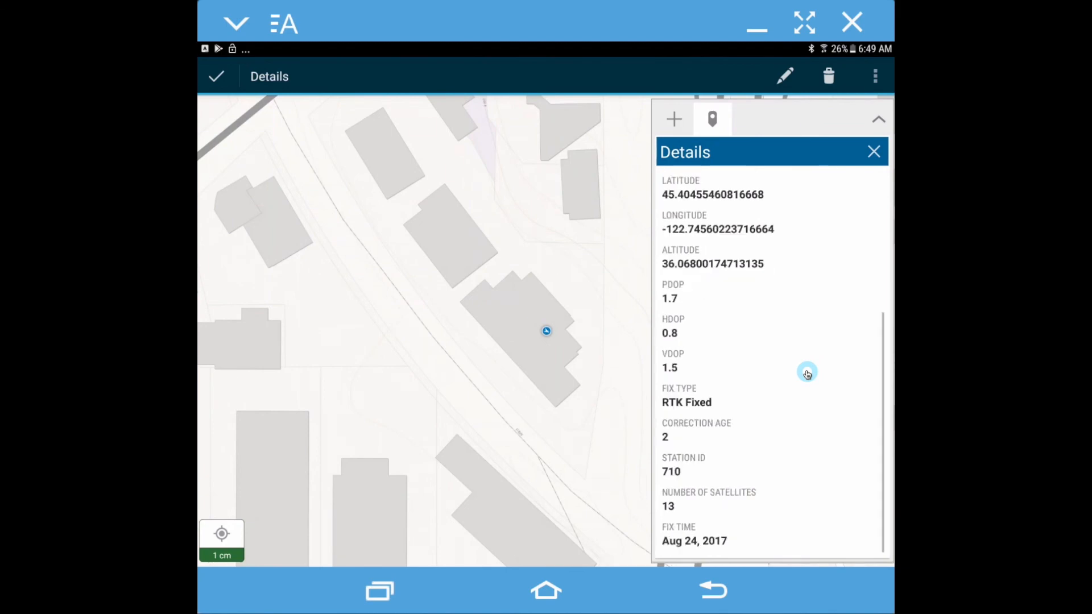
mouse_move(666, 443)
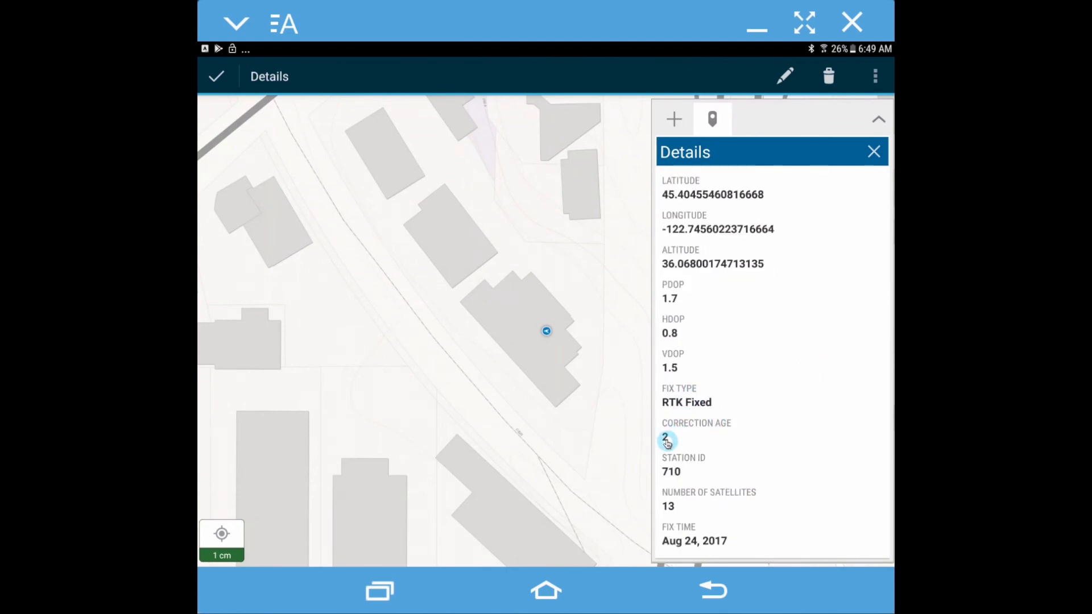
mouse_move(847, 480)
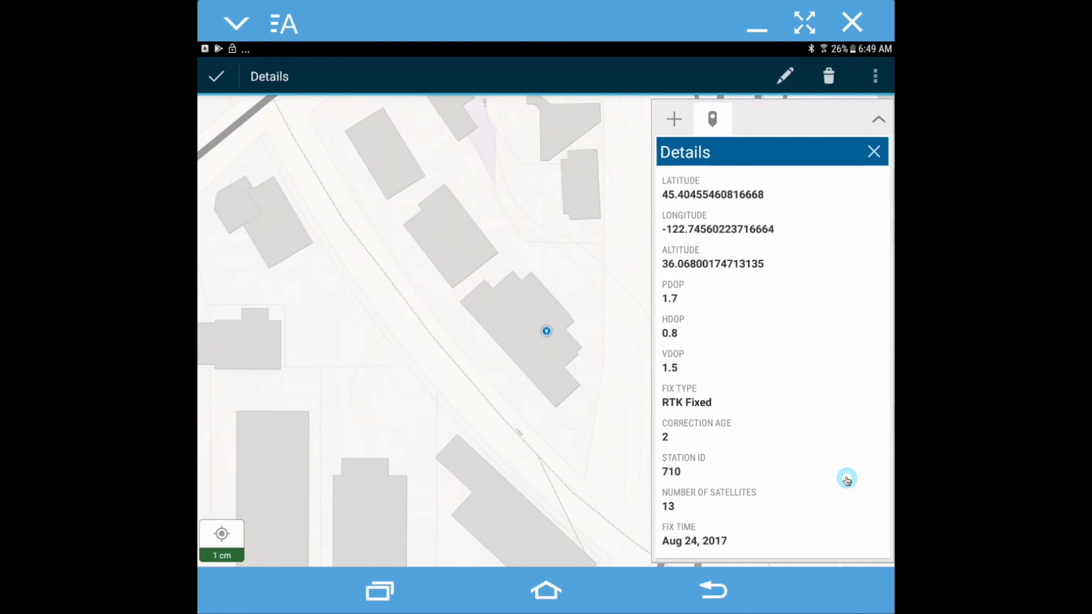